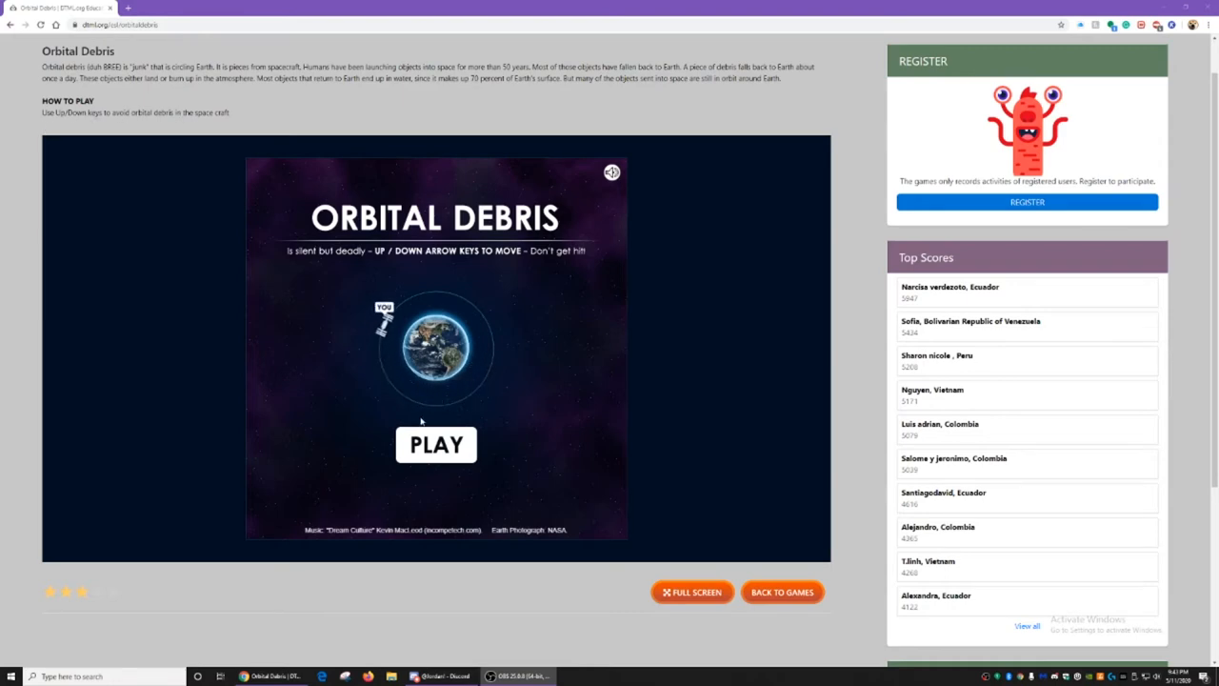
# Play a round surviving 20.2 seconds until game over, then start a fresh round via Play Again
pyautogui.click(436, 444)
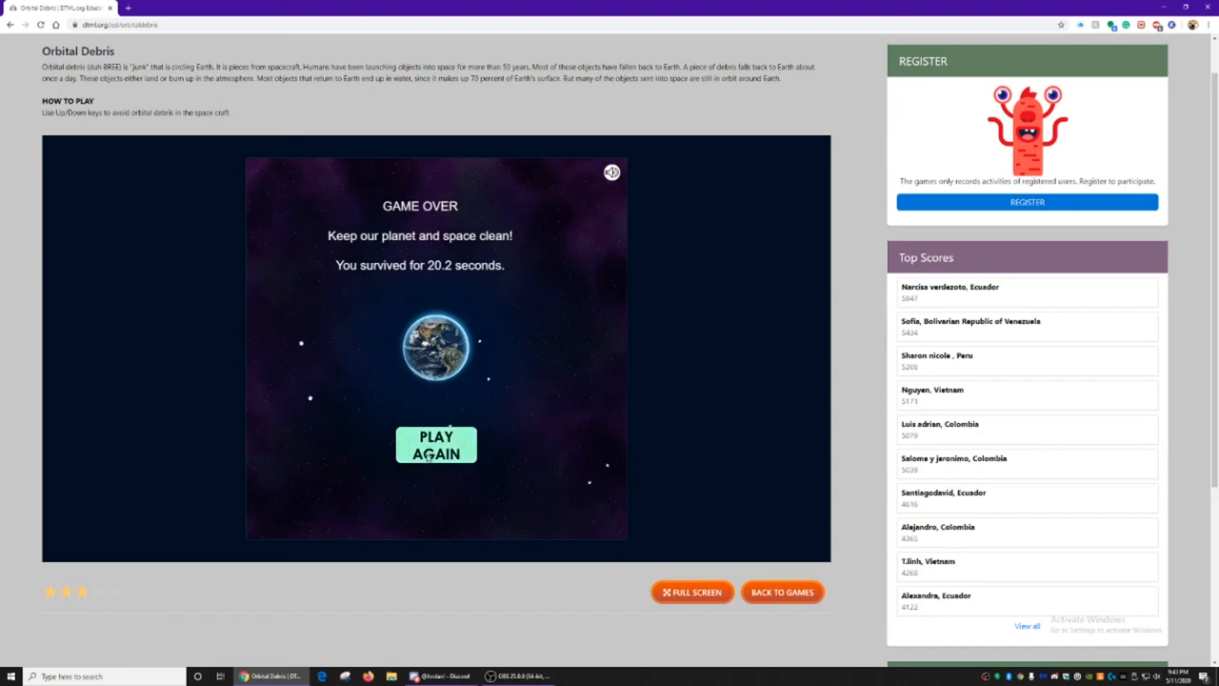
pyautogui.click(435, 445)
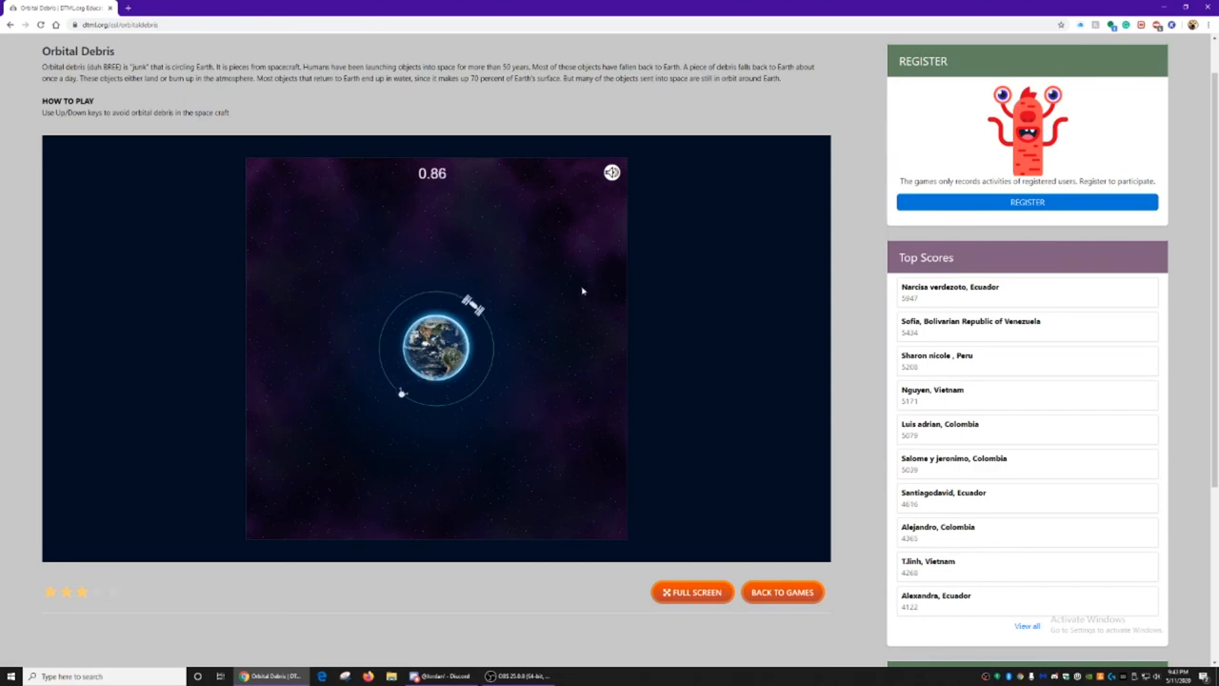